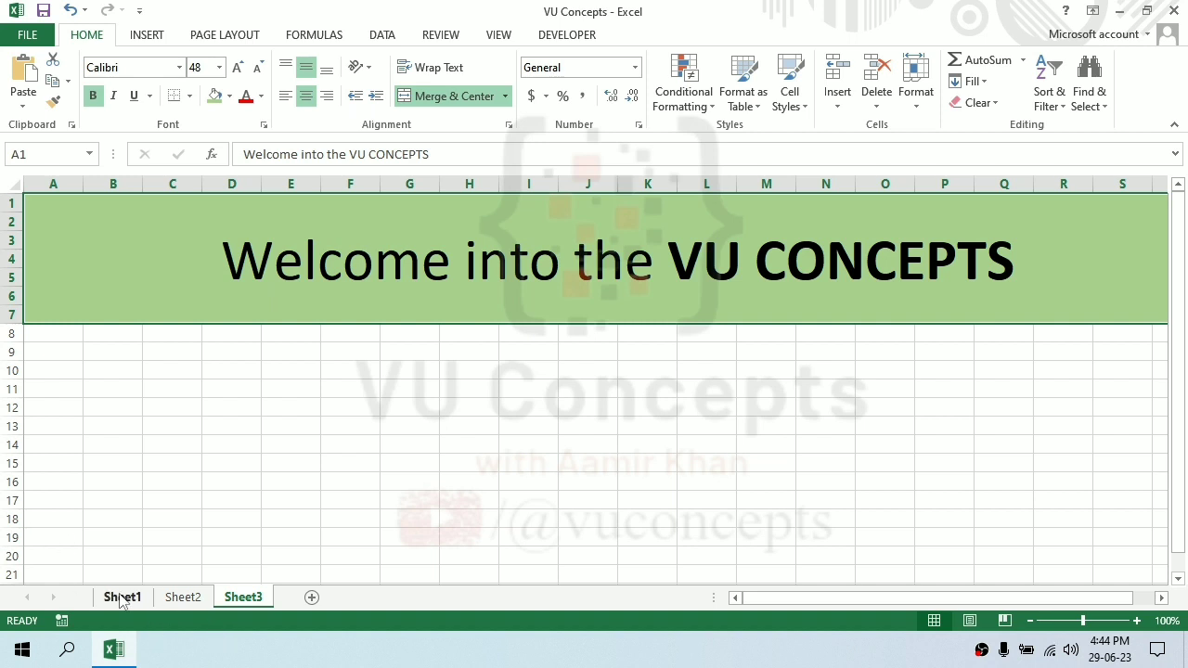
- Switch from the welcome banner sheet to Sheet1 with the Flash Fill notes
{"action": "left_click", "coordinate": [122, 598]}
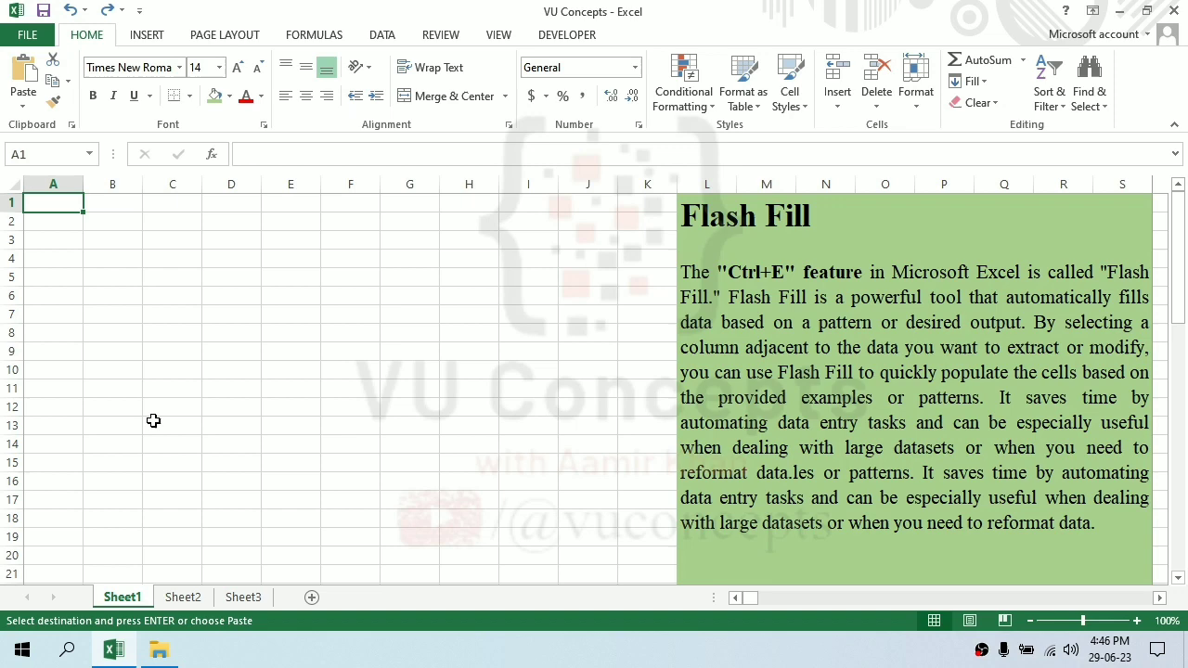
- Paste the pipe-delimited product list into column A and clear its introductory sentence
{"action": "left_click", "coordinate": [182, 598]}
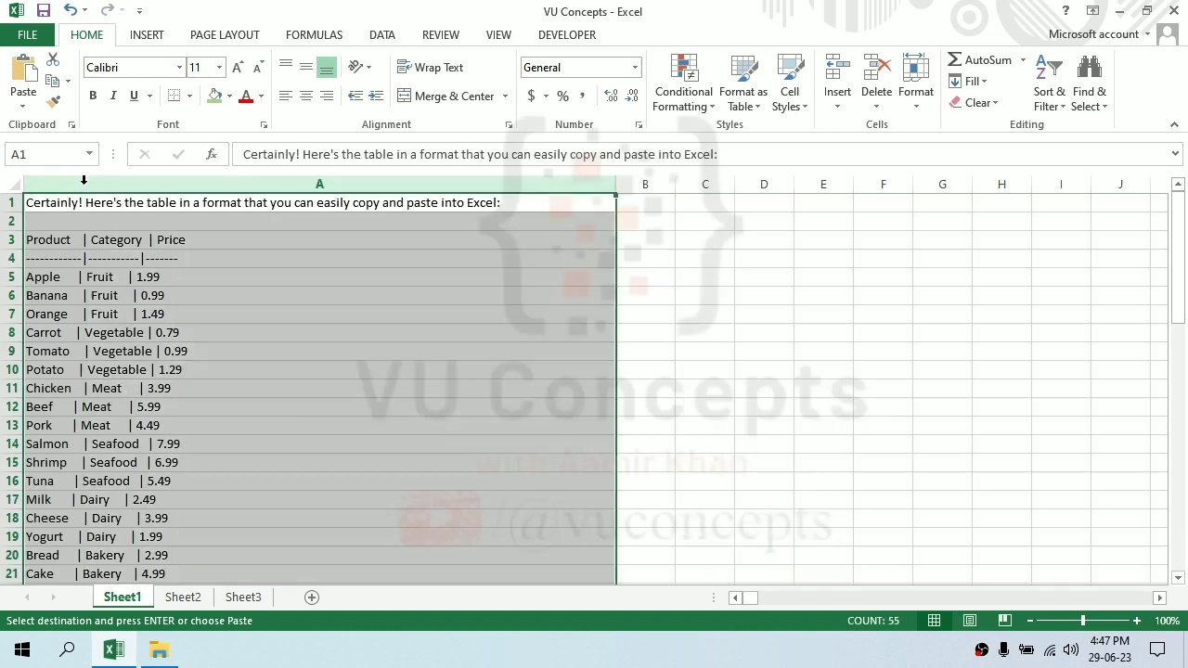
{"action": "mouse_move", "coordinate": [340, 390]}
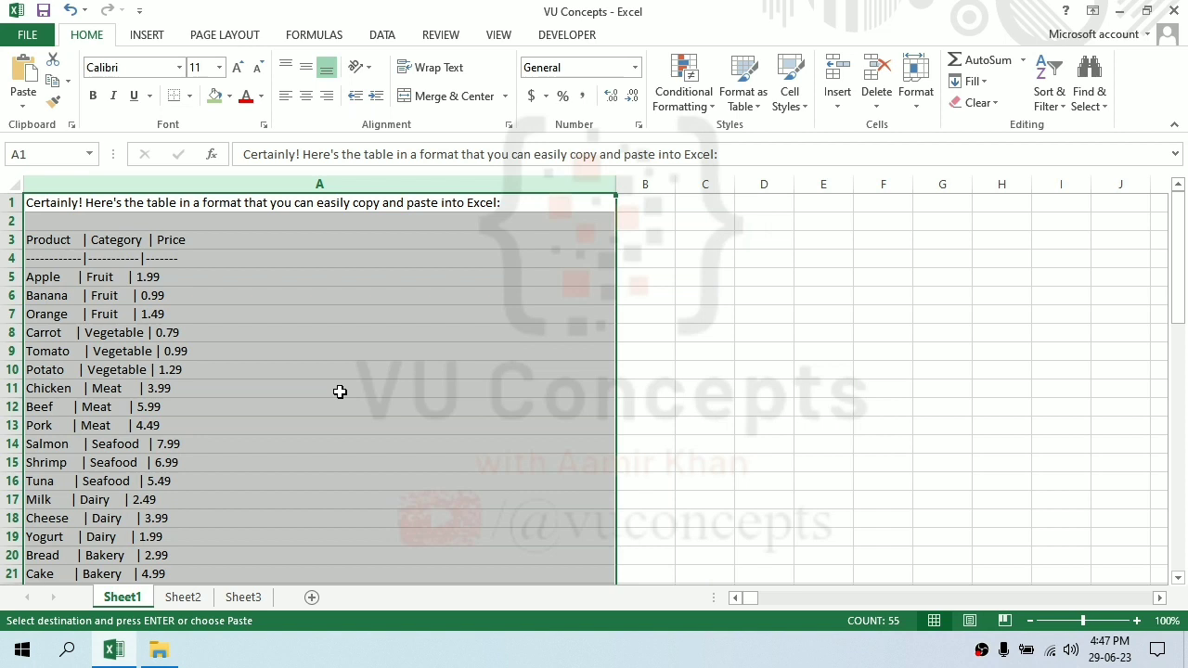
{"action": "mouse_move", "coordinate": [264, 327]}
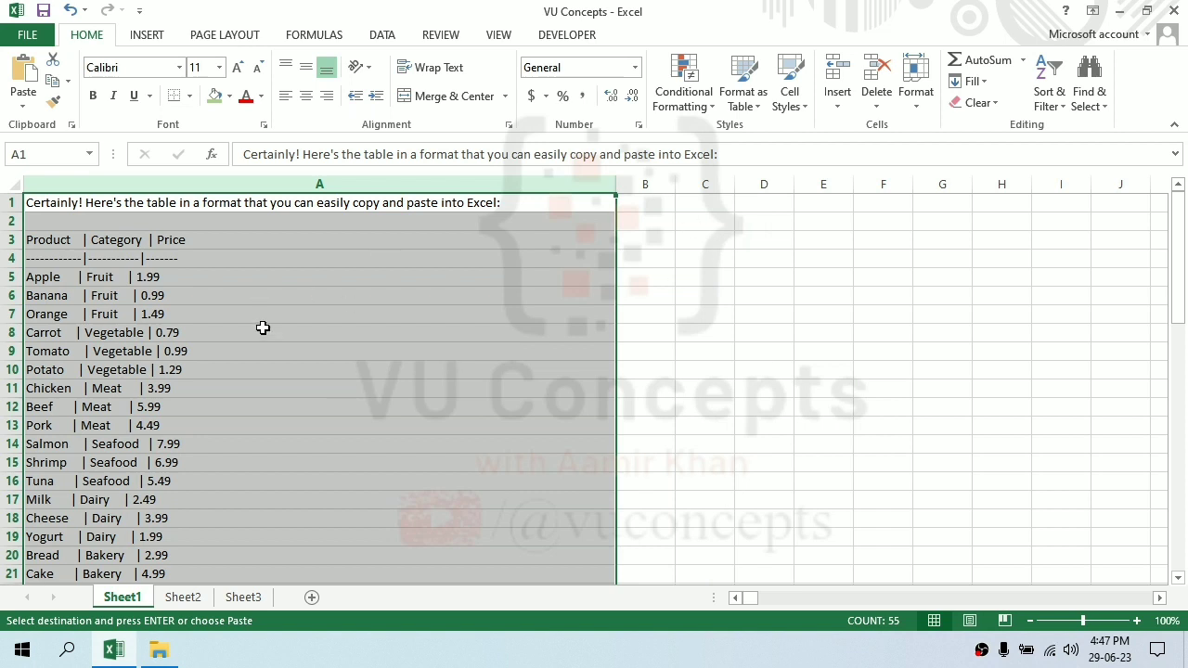
{"action": "mouse_move", "coordinate": [271, 395]}
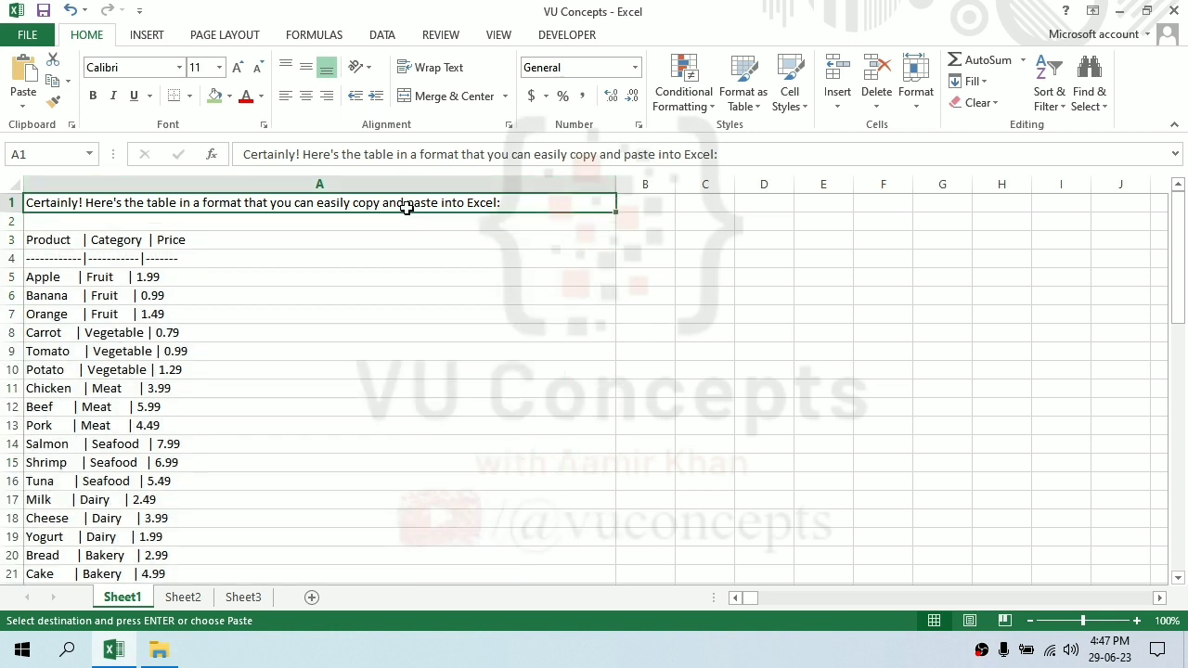
{"action": "key", "text": "Delete"}
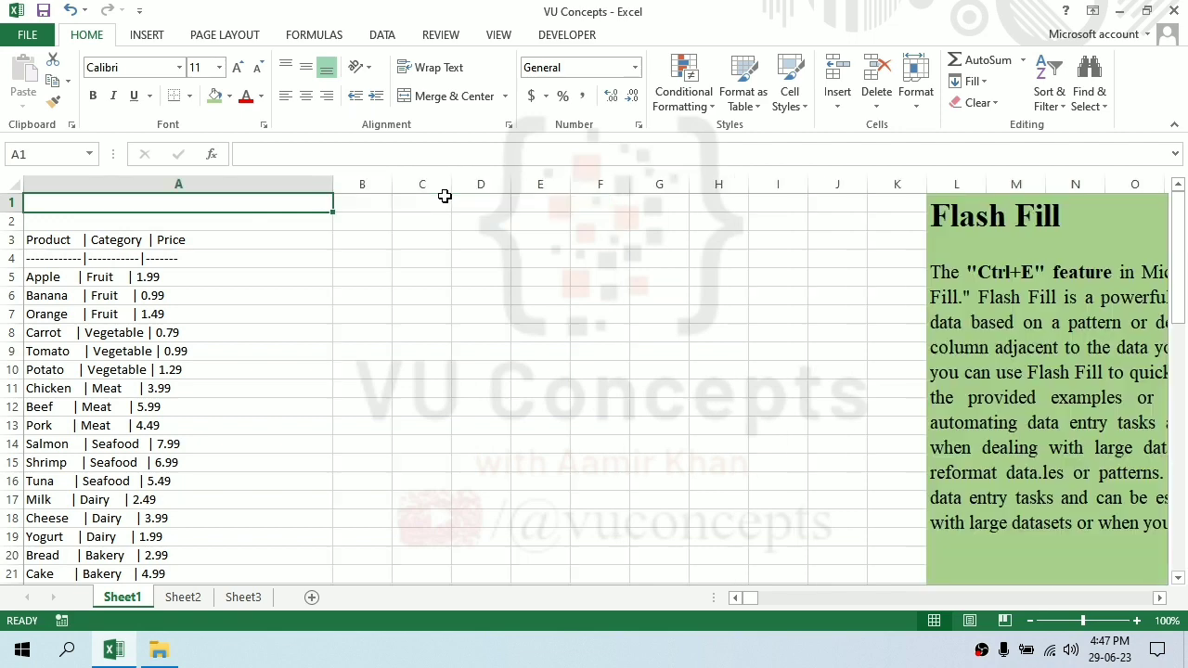
{"action": "scroll", "scroll_direction": "down", "scroll_amount": 3}
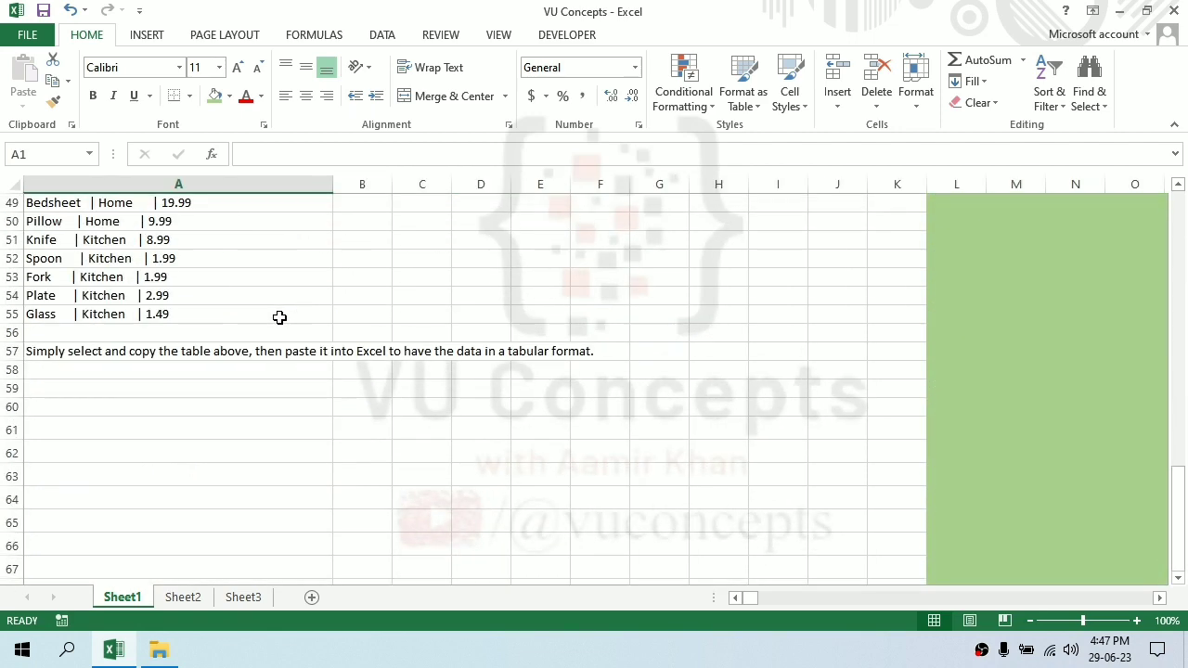
{"action": "scroll", "scroll_direction": "up", "scroll_amount": 3}
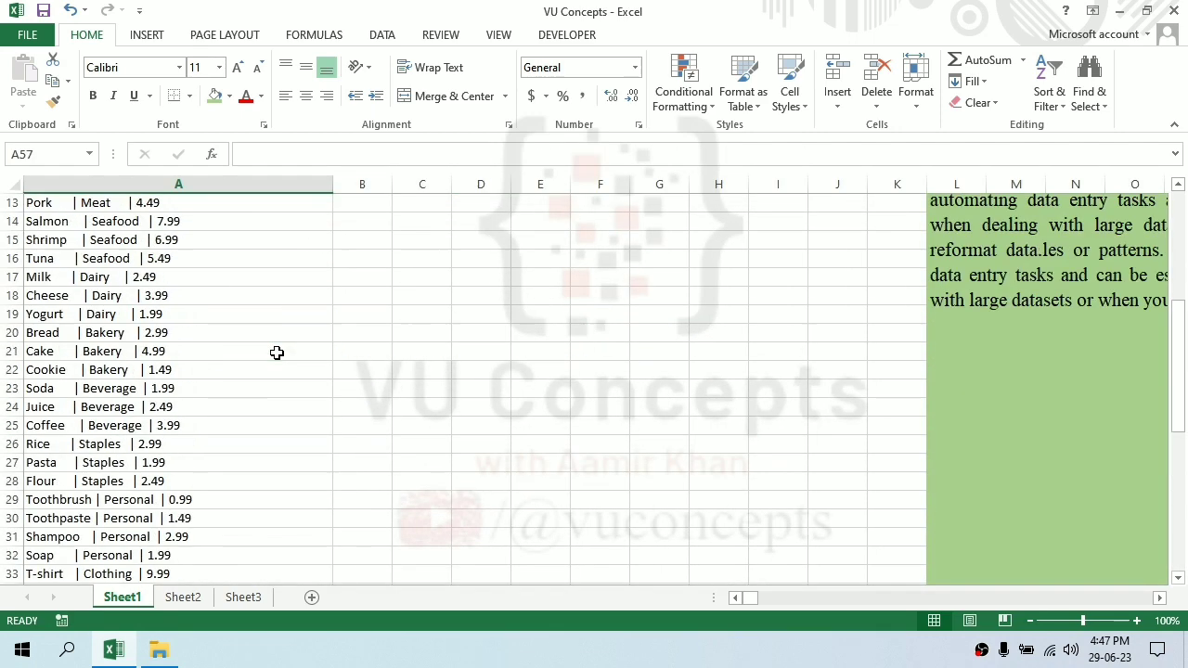
{"action": "scroll", "scroll_direction": "up", "scroll_amount": 3}
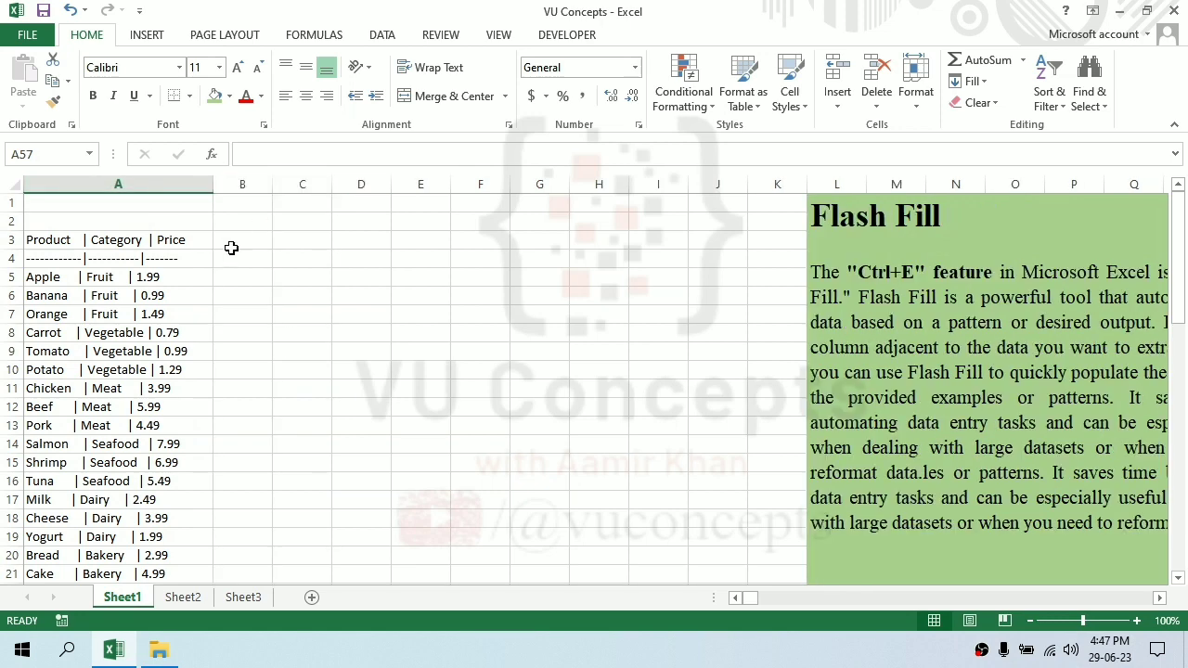
- Narrow column A and select the cell beside Apple for the first example
{"action": "left_click", "coordinate": [119, 184]}
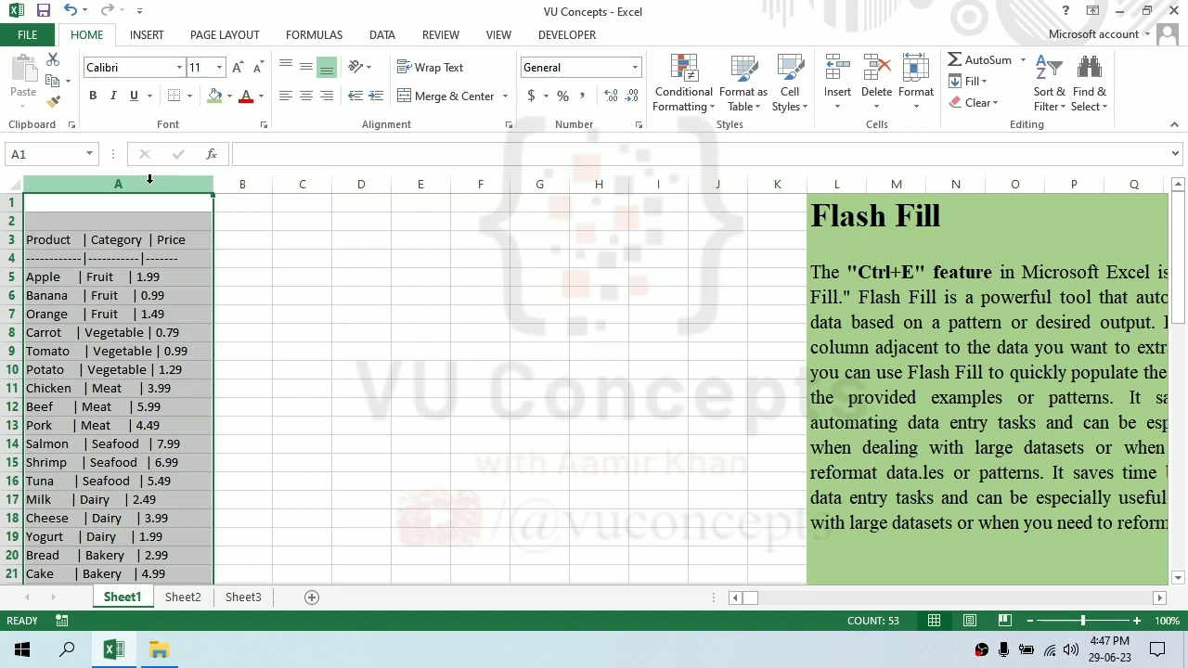
{"action": "mouse_move", "coordinate": [241, 331]}
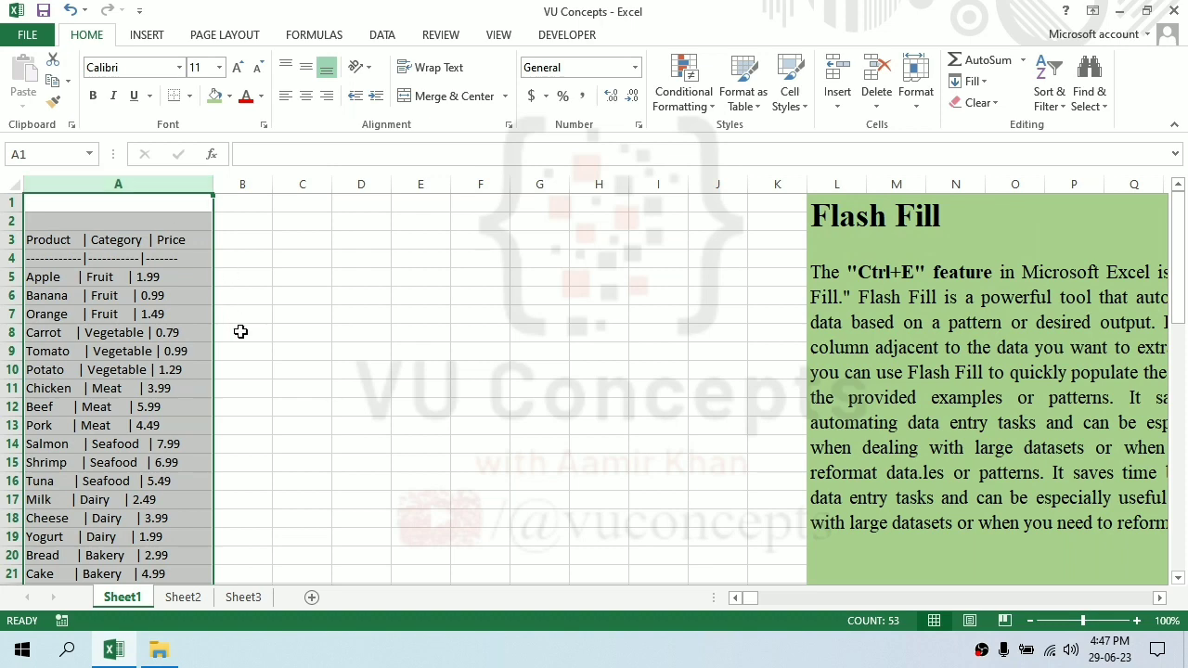
{"action": "left_click", "coordinate": [242, 277]}
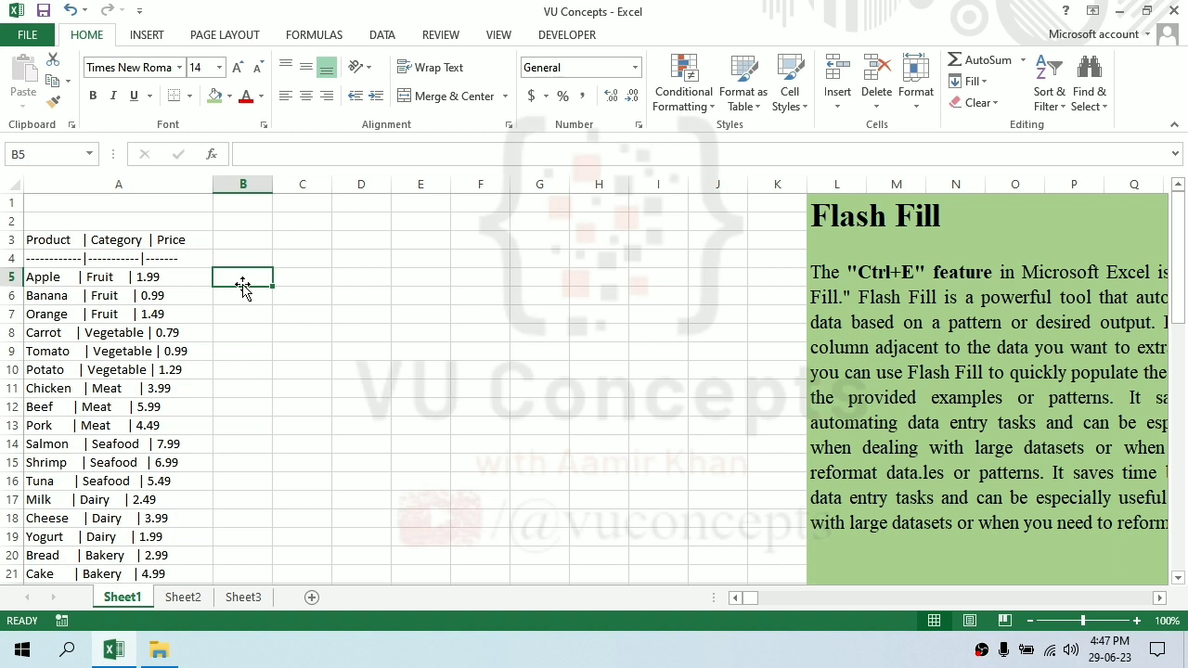
- Flash Fill column B with product names from the Apple example (Ctrl+E)
{"action": "left_click", "coordinate": [382, 33]}
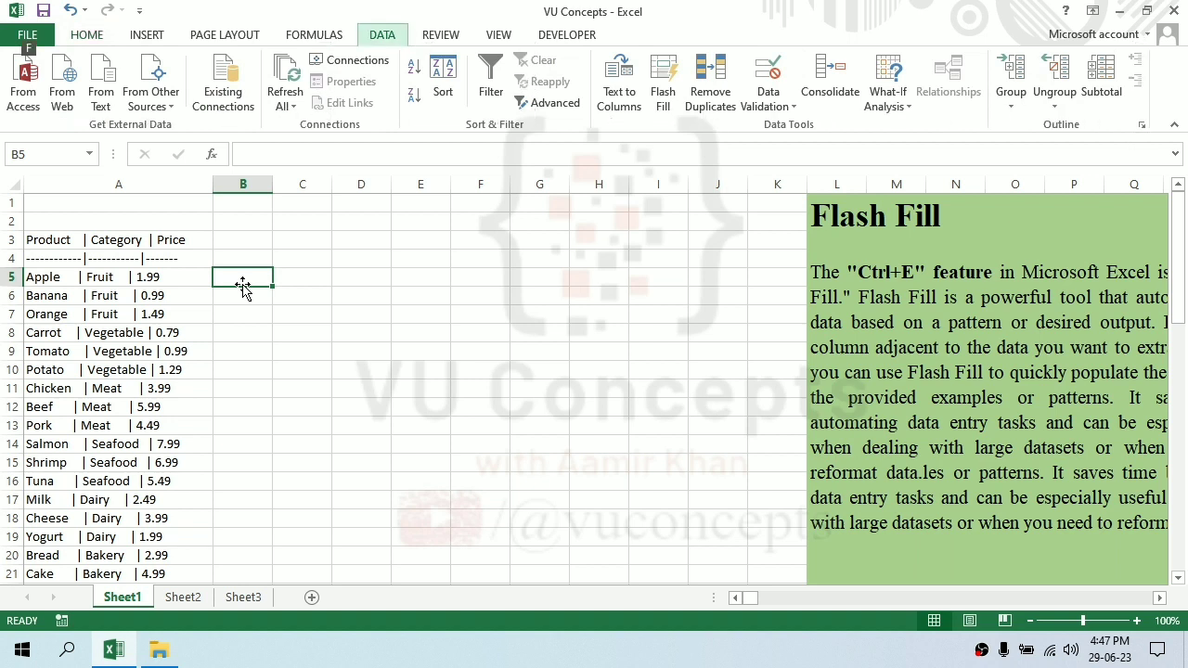
{"action": "type", "text": "A"}
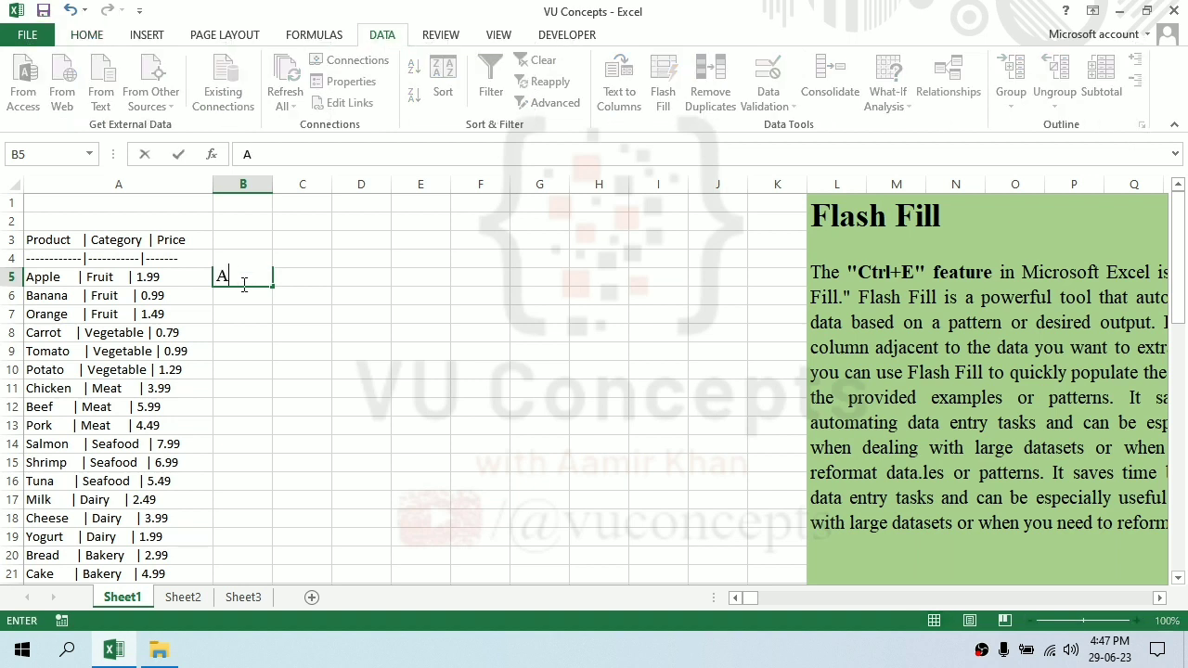
{"action": "type", "text": "pple"}
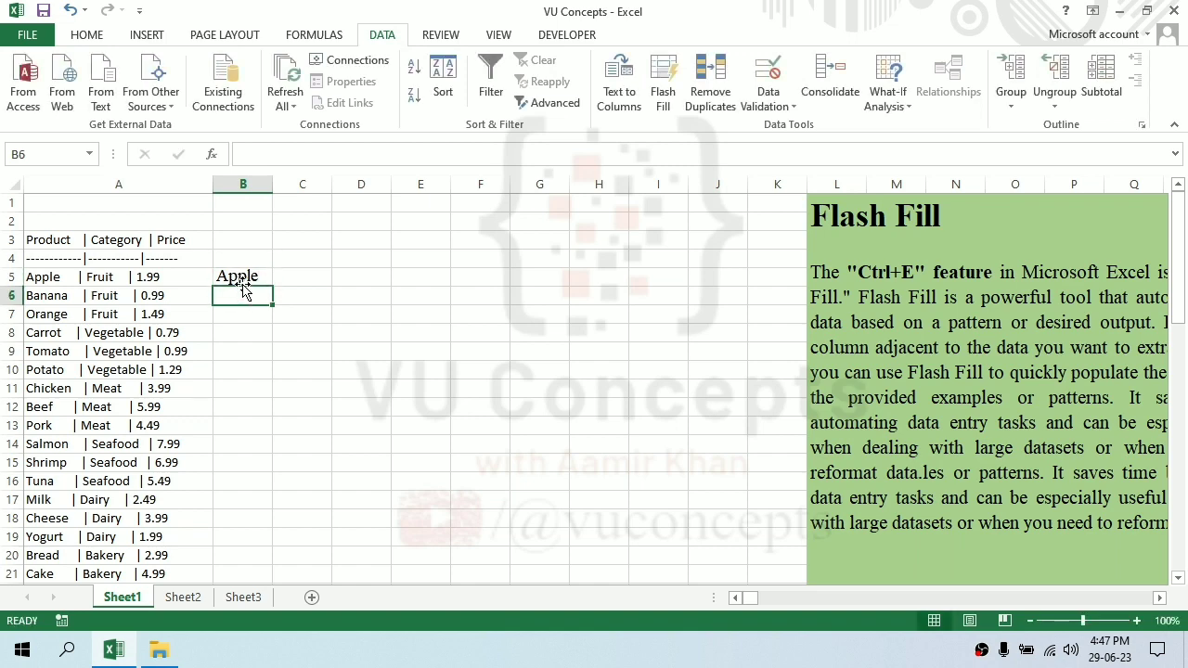
{"action": "key", "text": "ctrl+e"}
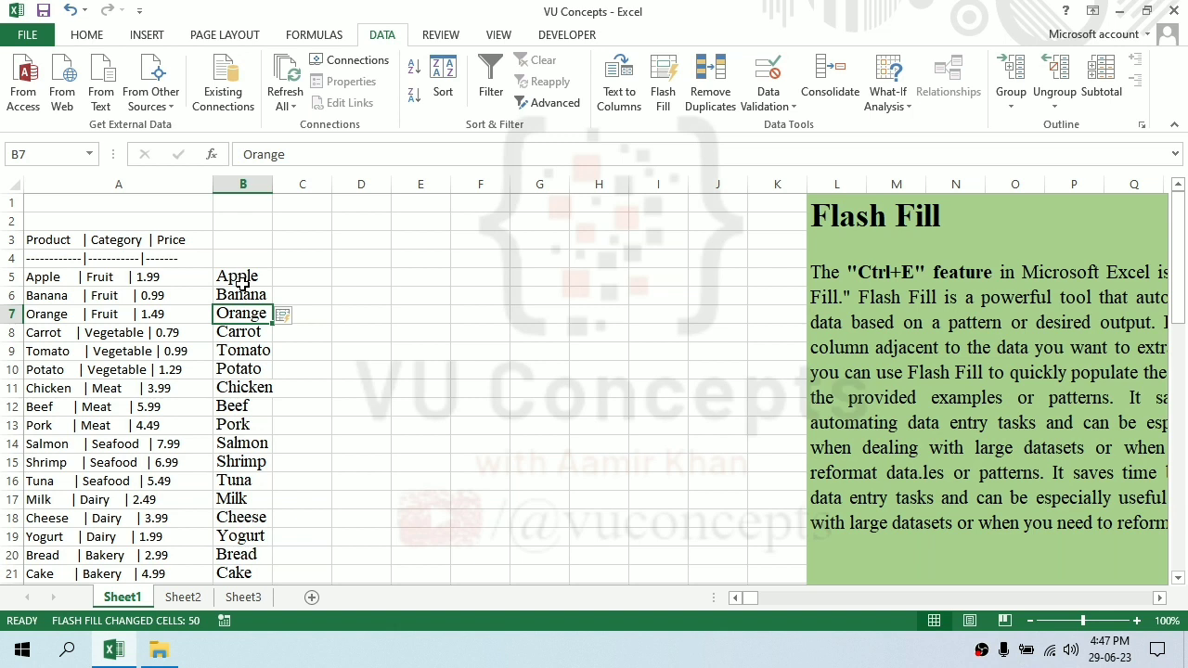
- Flash Fill column C with categories from the Fruit examples
{"action": "left_click", "coordinate": [360, 295]}
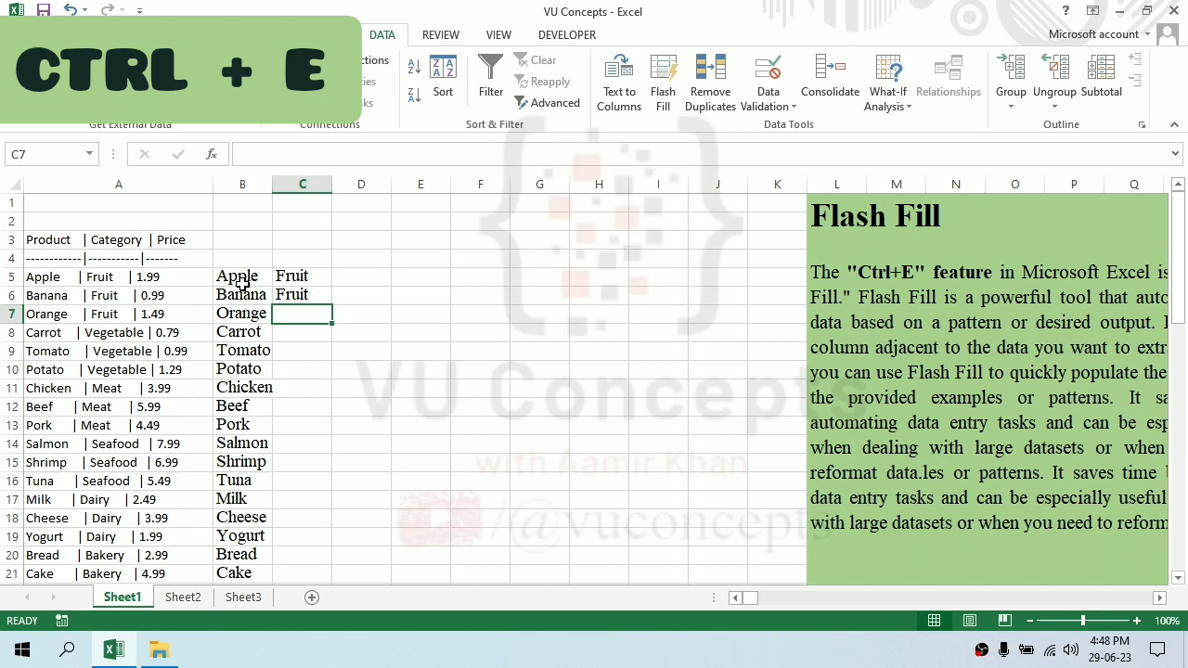
{"action": "key", "text": "ctrl+e"}
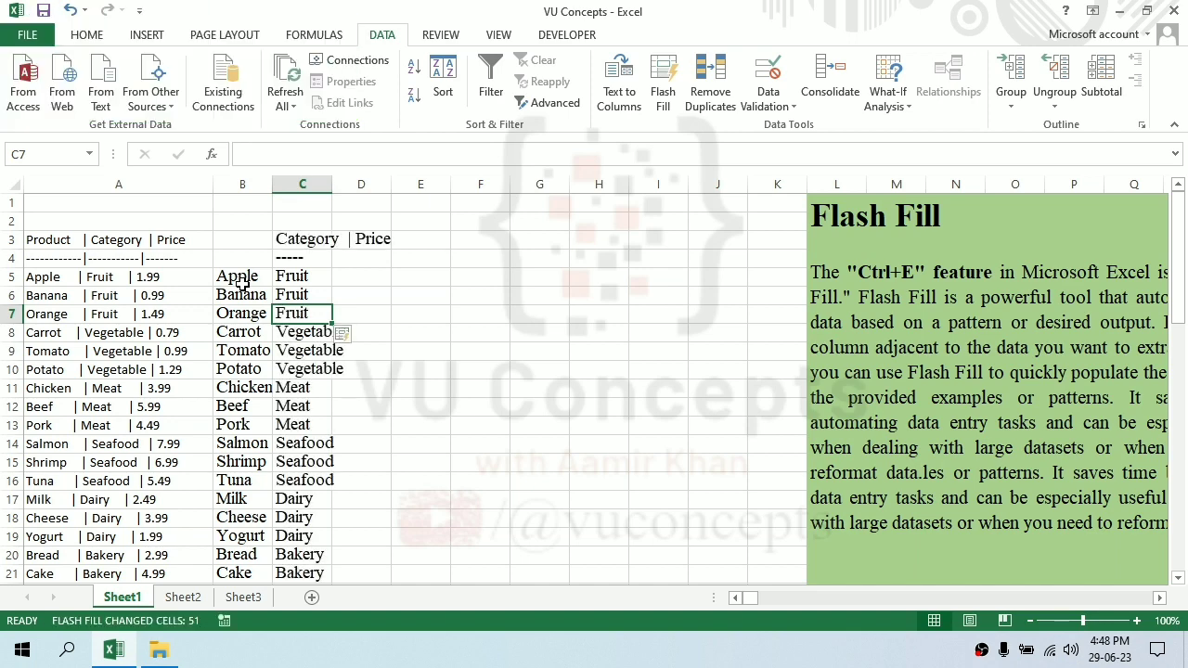
- Flash Fill the Price column from the 1.99 and 0.99 examples
{"action": "left_click", "coordinate": [360, 277]}
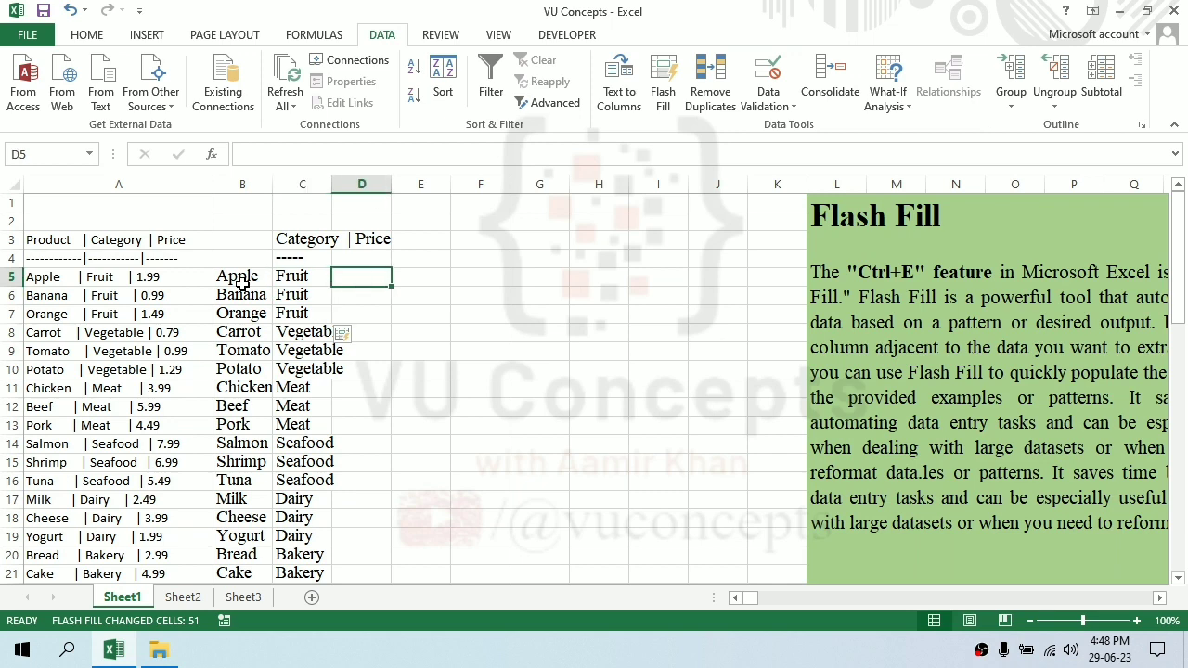
{"action": "type", "text": "1.99"}
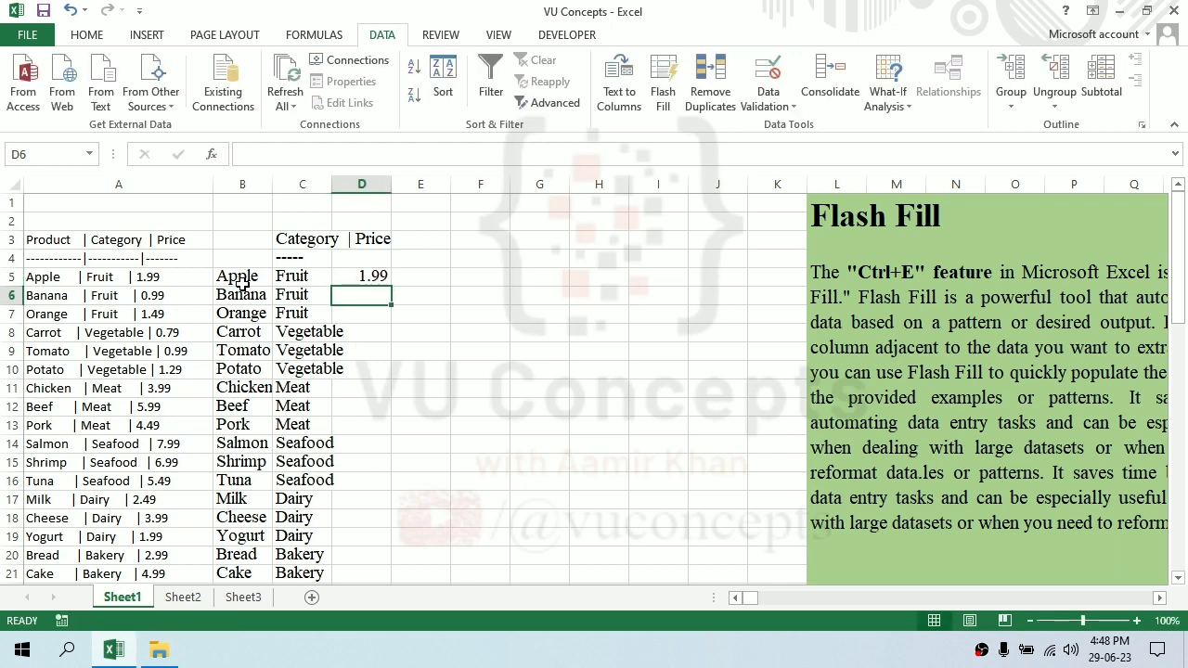
{"action": "type", "text": "0.99"}
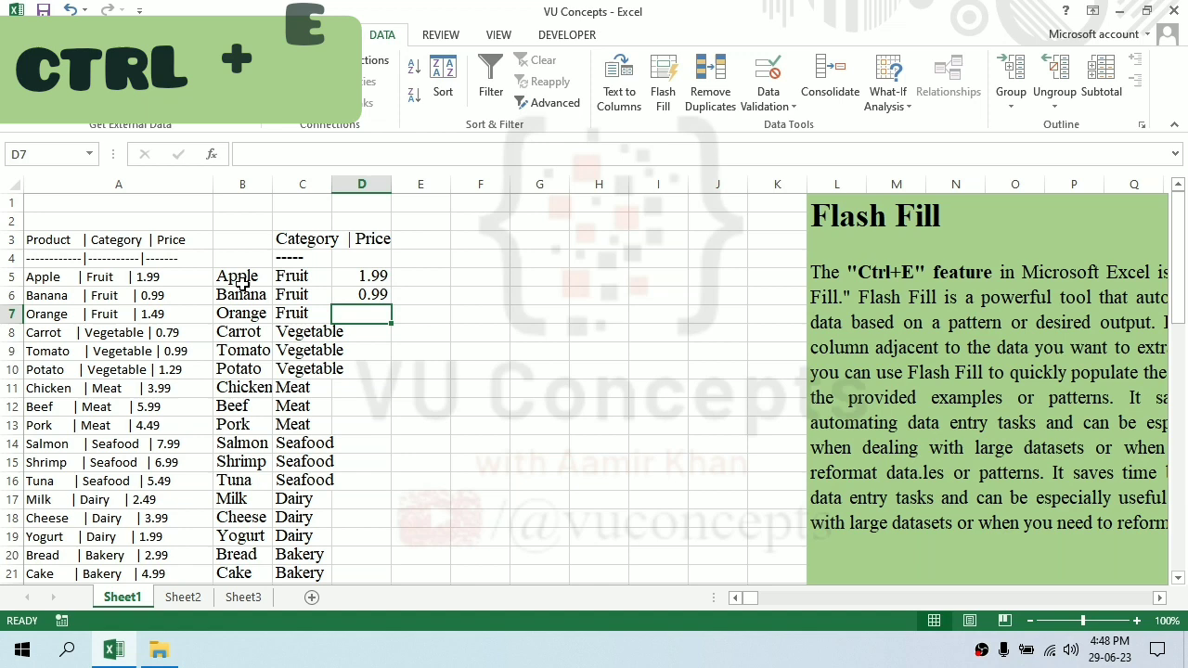
{"action": "key", "text": "ctrl+e"}
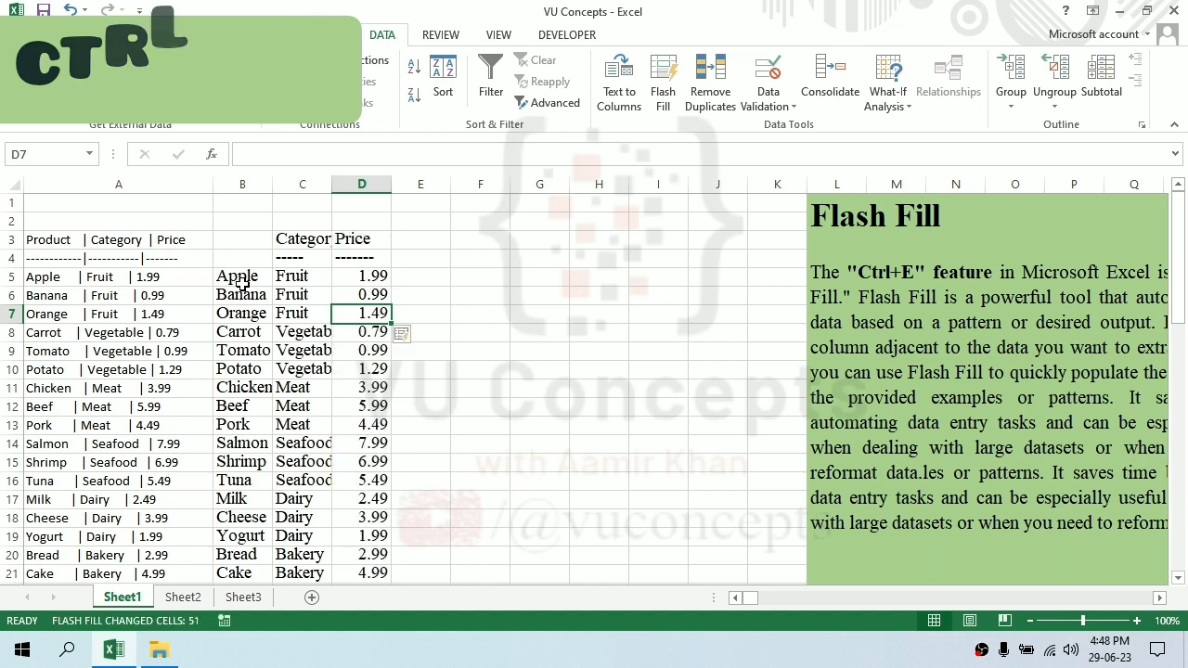
{"action": "left_click", "coordinate": [119, 183]}
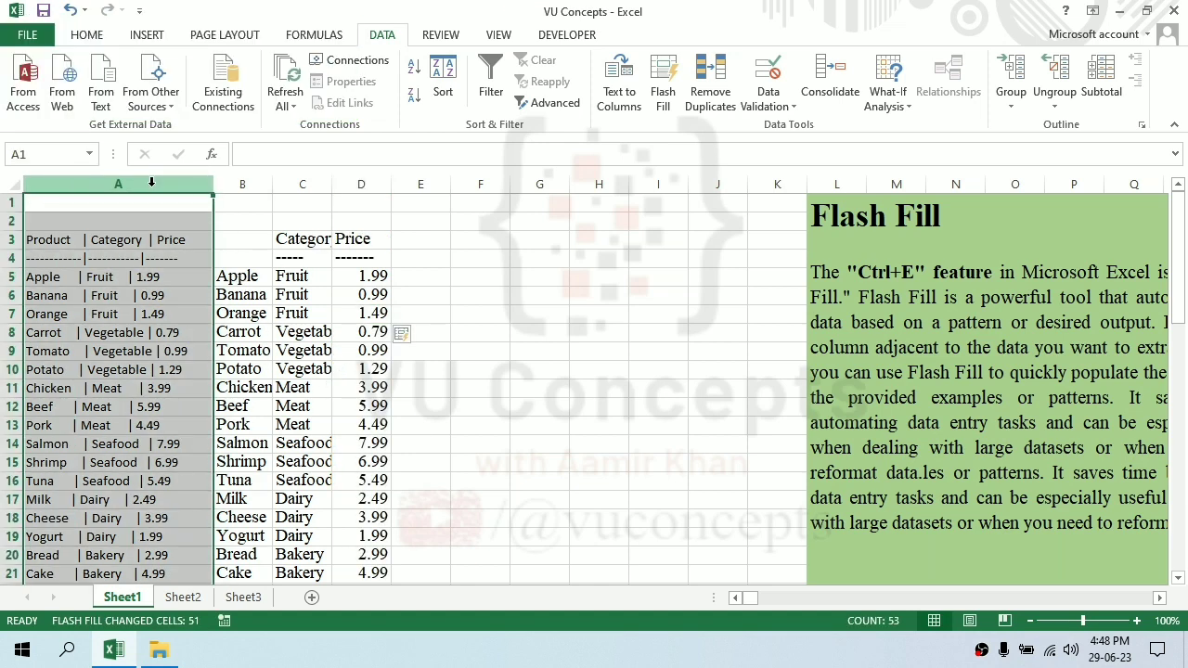
- Delete the original pipe-delimited column and AutoFit the Name, Category and Price columns
{"action": "left_click", "coordinate": [362, 184]}
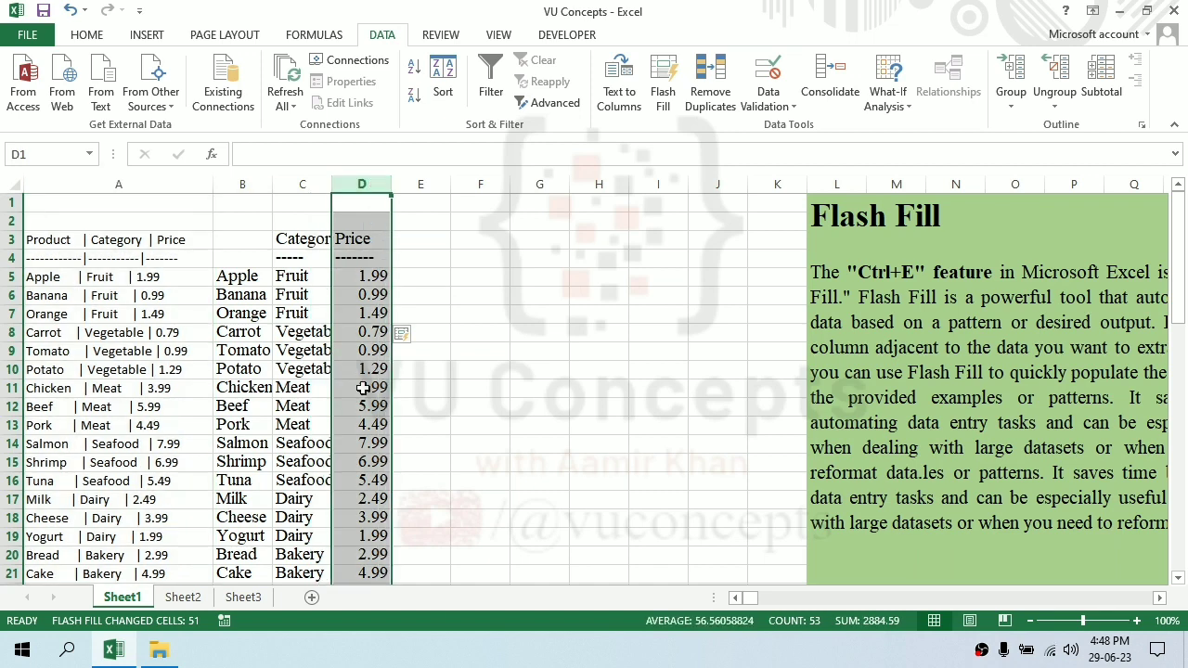
{"action": "mouse_move", "coordinate": [182, 479]}
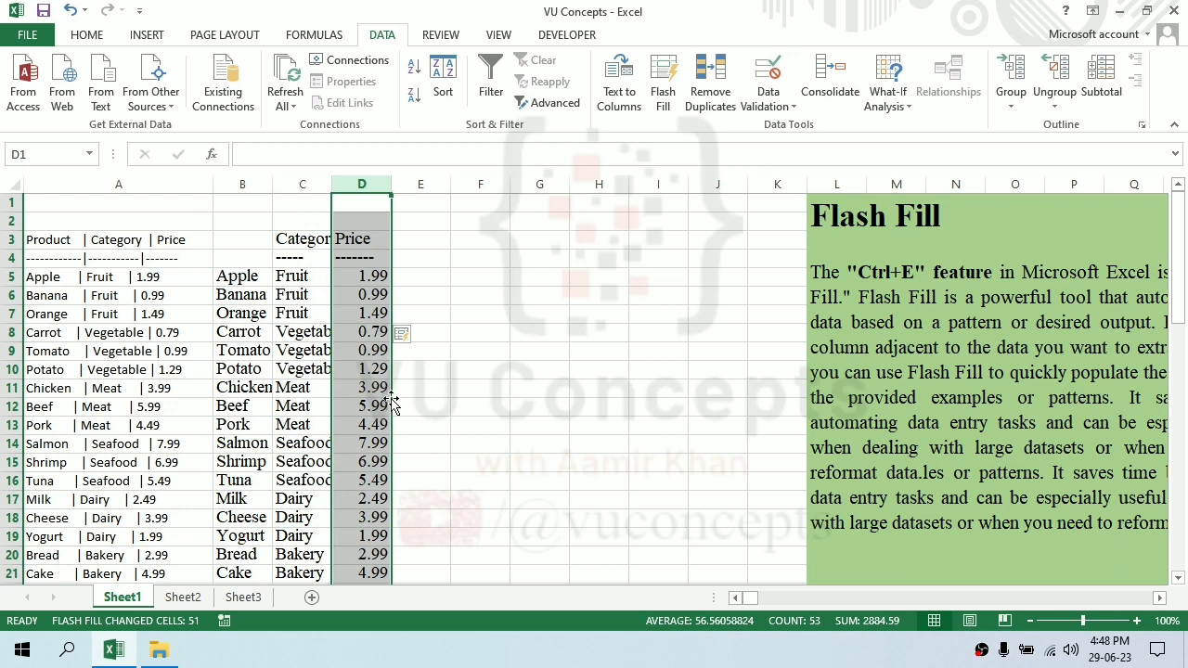
{"action": "mouse_move", "coordinate": [312, 379]}
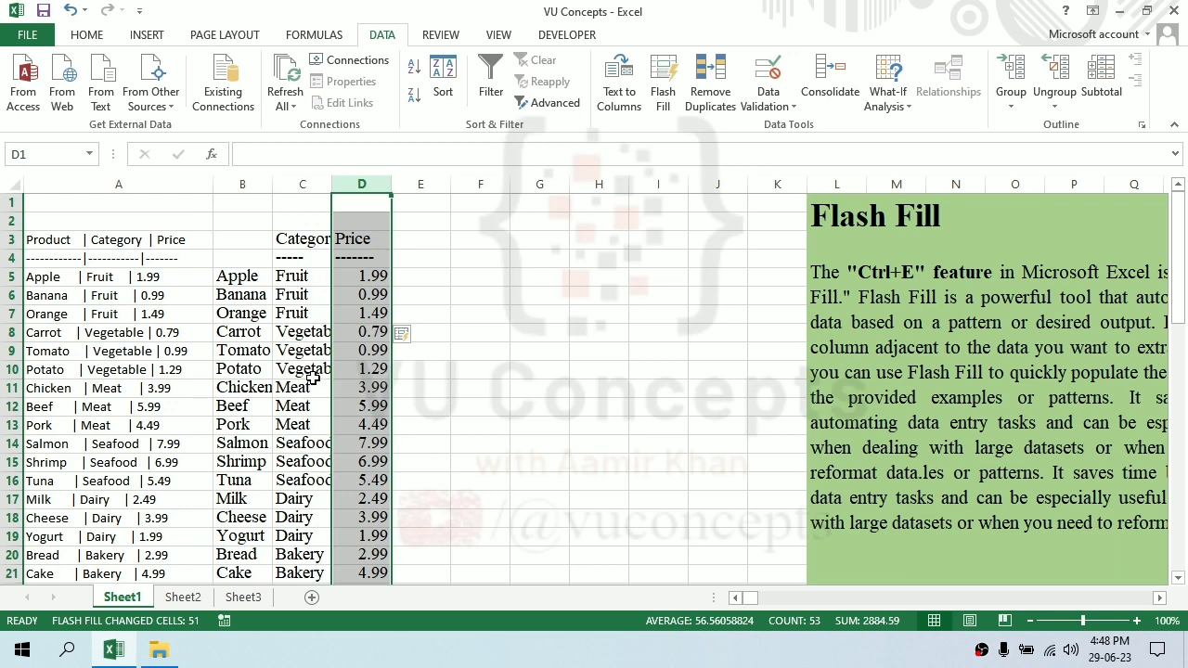
{"action": "mouse_move", "coordinate": [271, 364]}
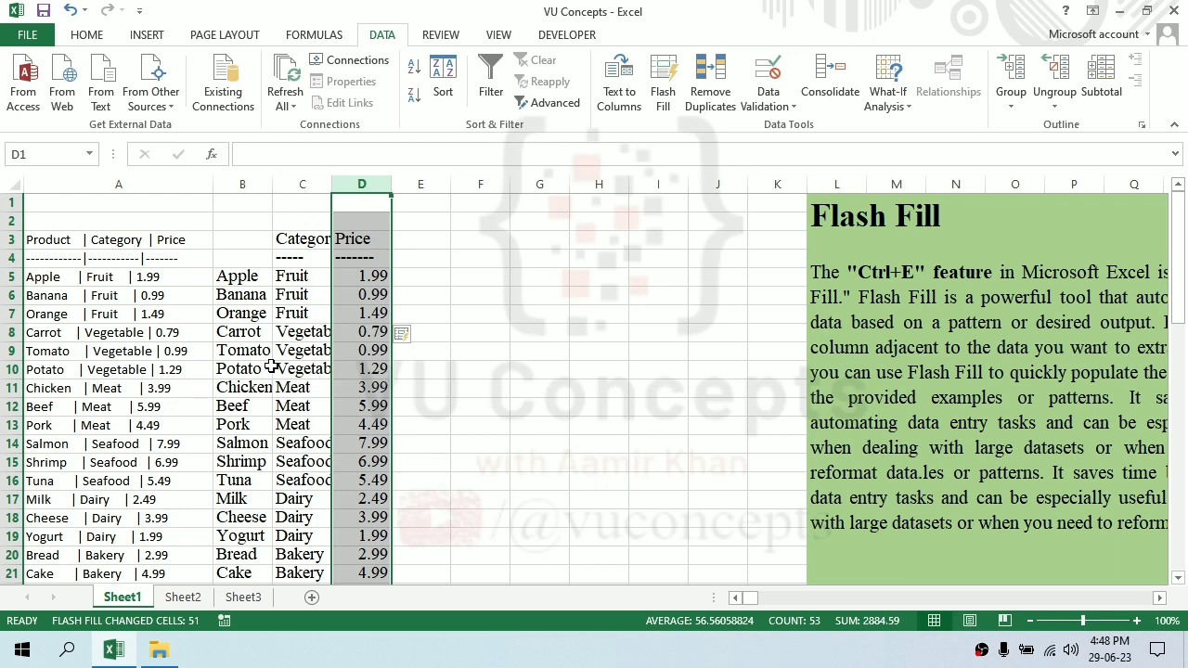
{"action": "mouse_move", "coordinate": [728, 456]}
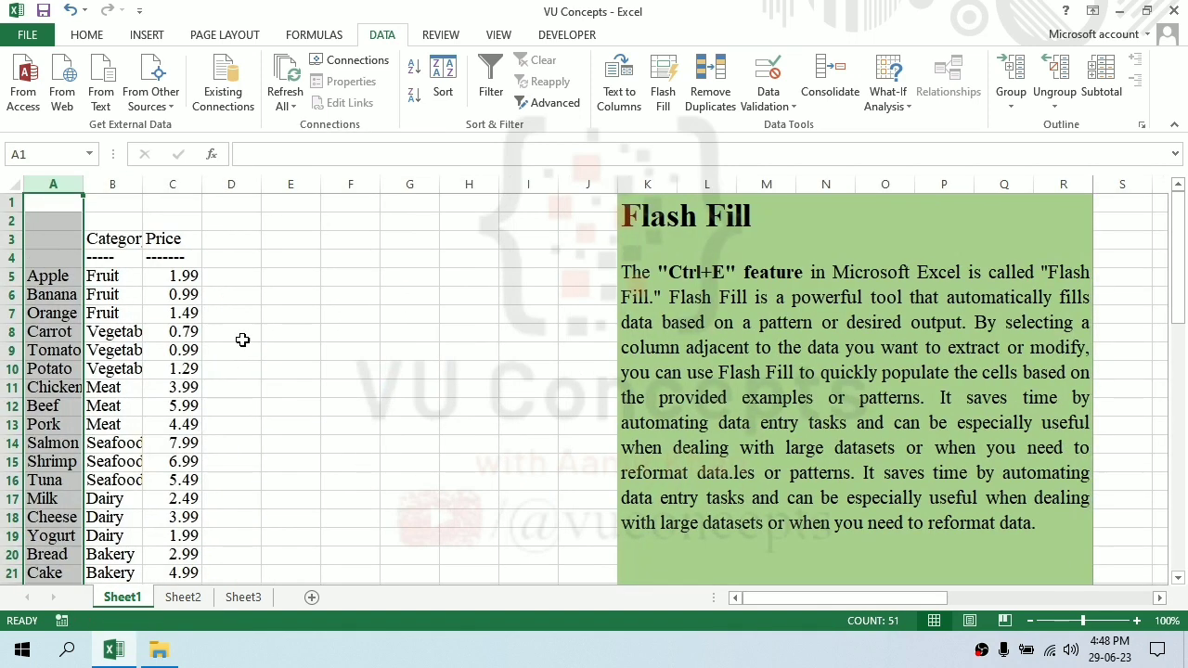
{"action": "left_click", "coordinate": [52, 256]}
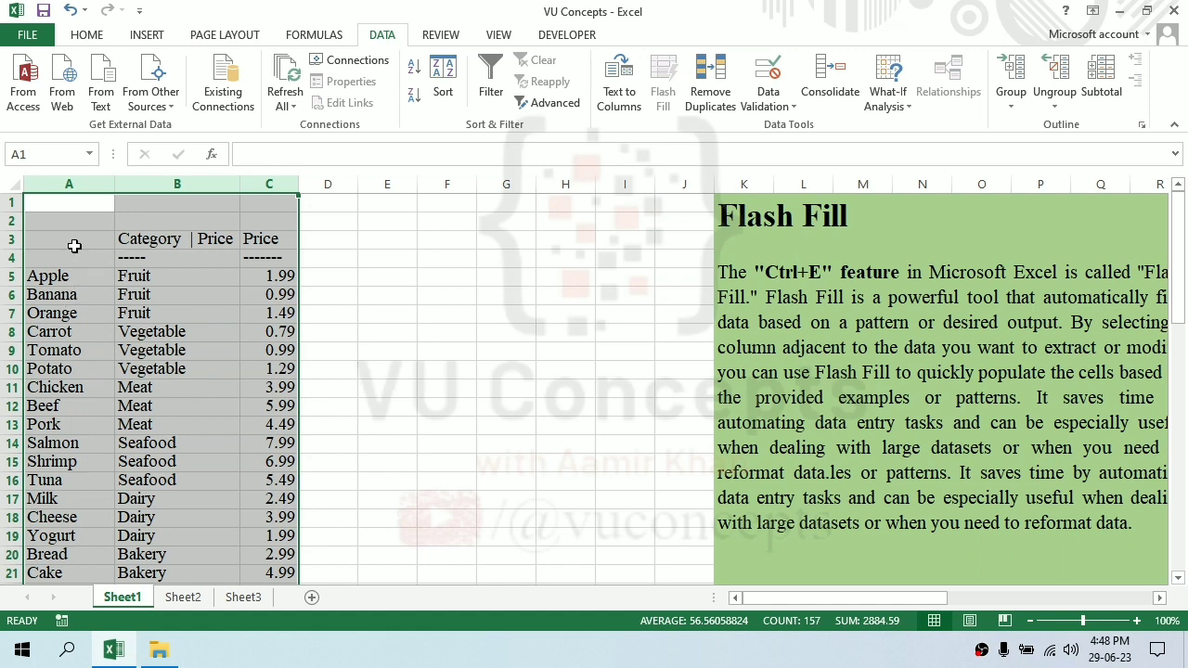
- Enter the headings Name, Category and Price above the three columns
{"action": "type", "text": "Category"}
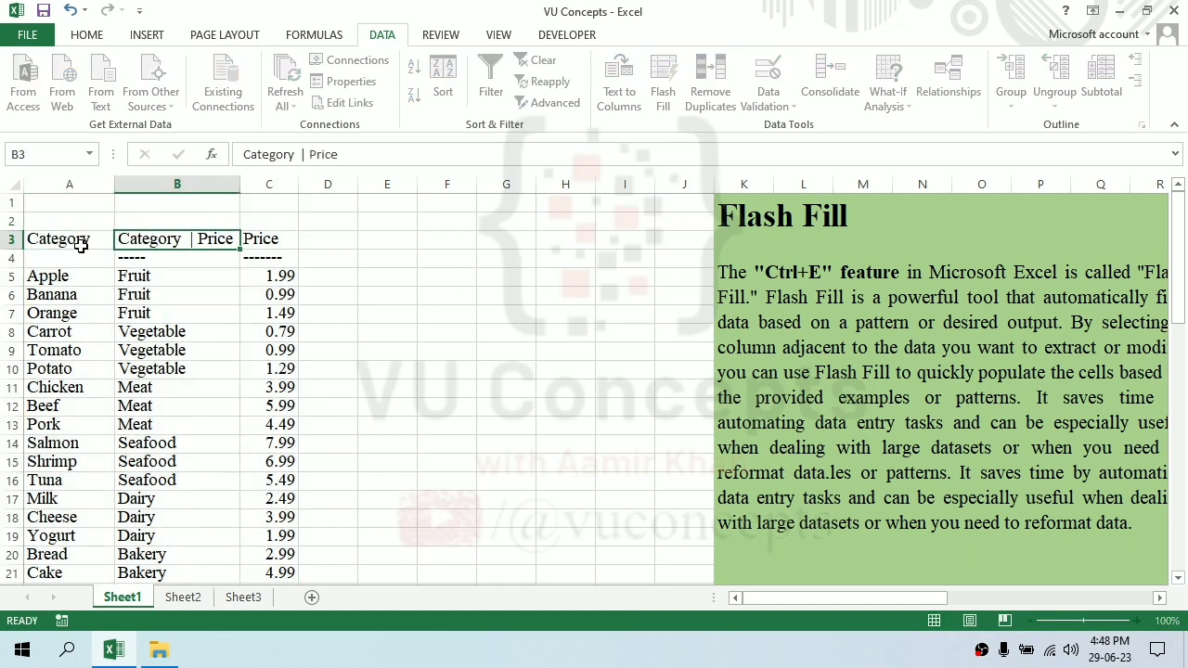
{"action": "type", "text": "Pr"}
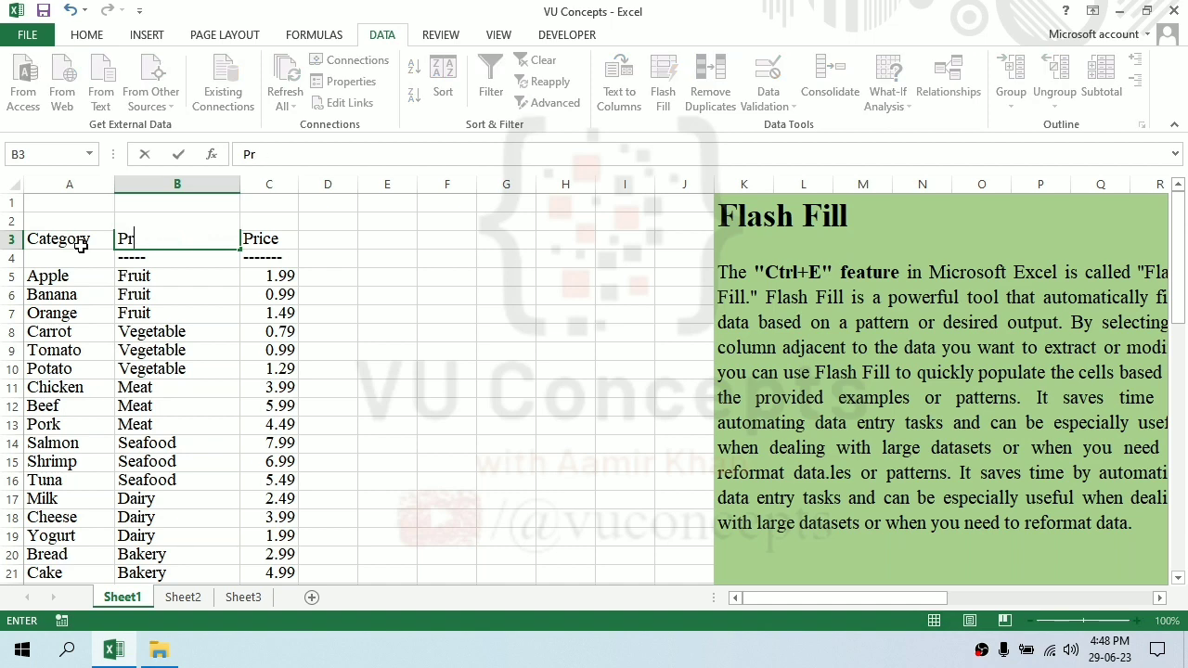
{"action": "type", "text": "ategory"}
{"action": "left_click", "coordinate": [68, 240]}
{"action": "type", "text": "Name"}
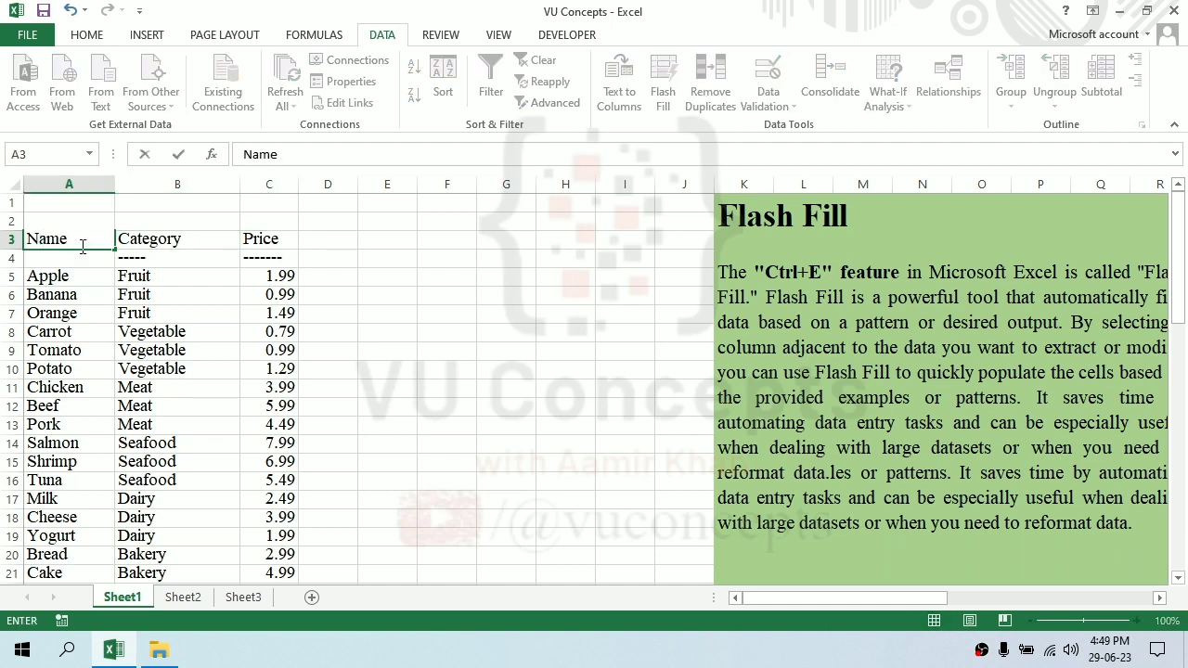
{"action": "left_click", "coordinate": [178, 256]}
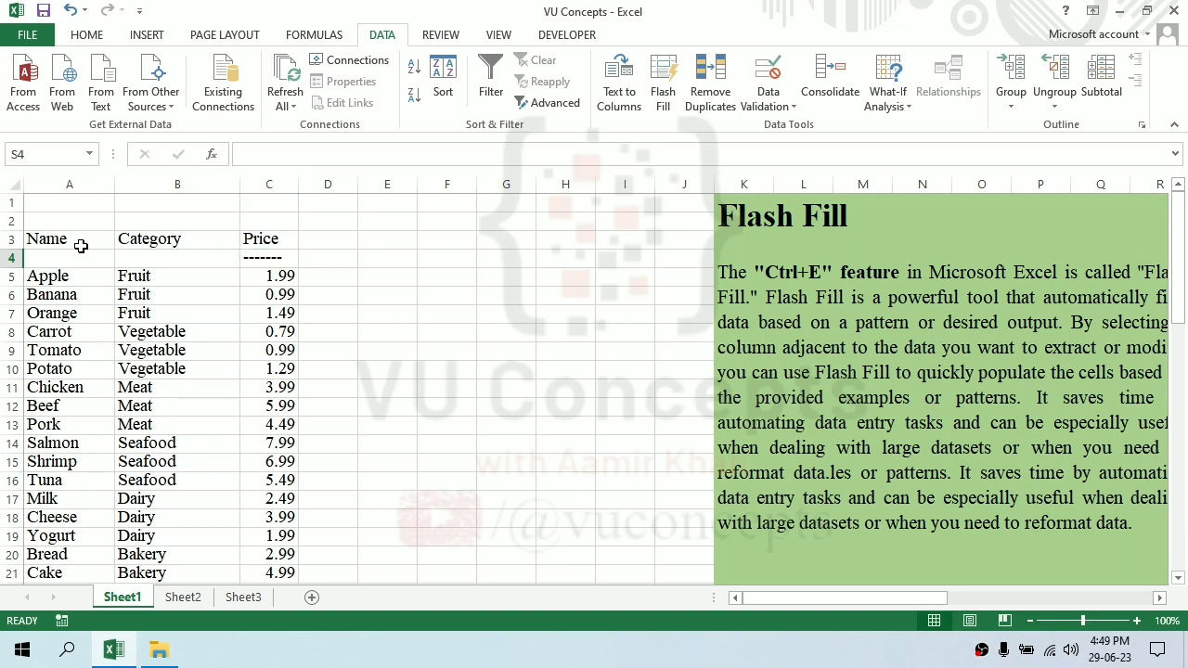
- Clear the dashes under Price and try a =SUM(C5:C55) total in C56
{"action": "left_click", "coordinate": [269, 293]}
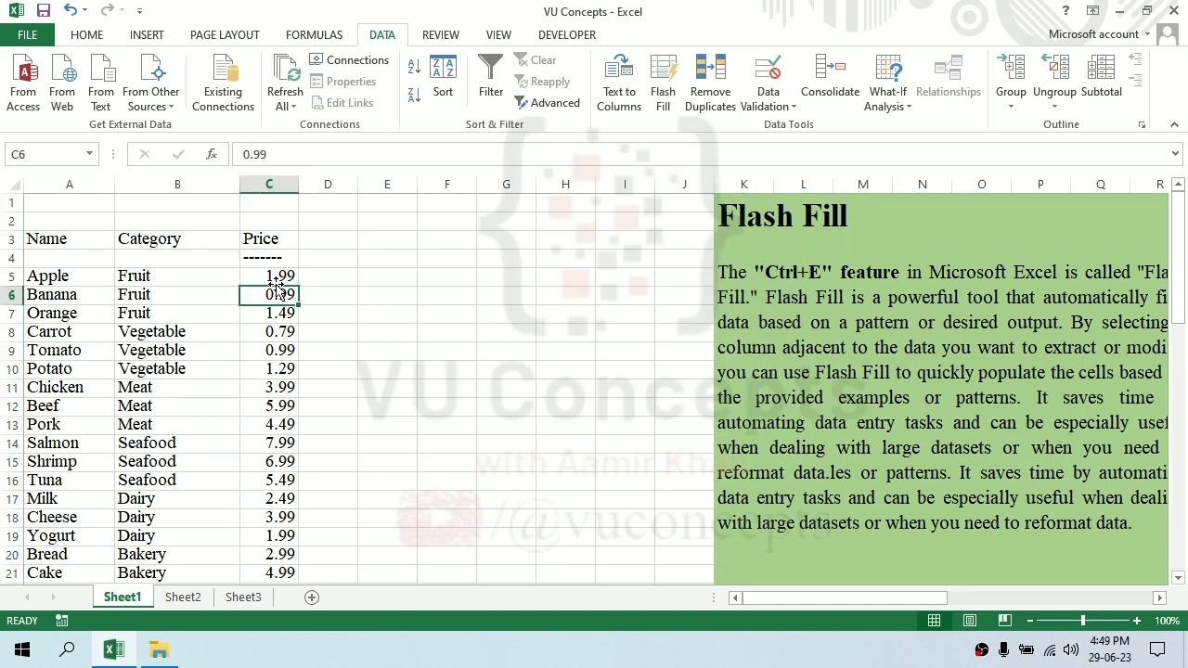
{"action": "left_click", "coordinate": [269, 258]}
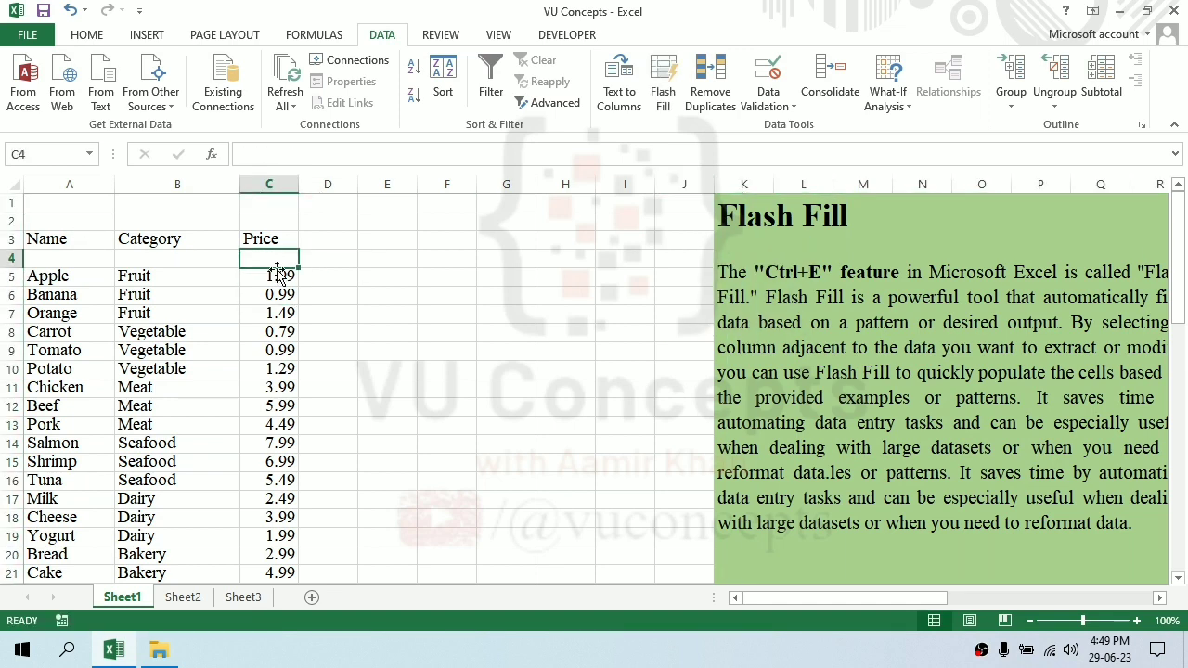
{"action": "scroll", "scroll_direction": "down", "scroll_amount": 3}
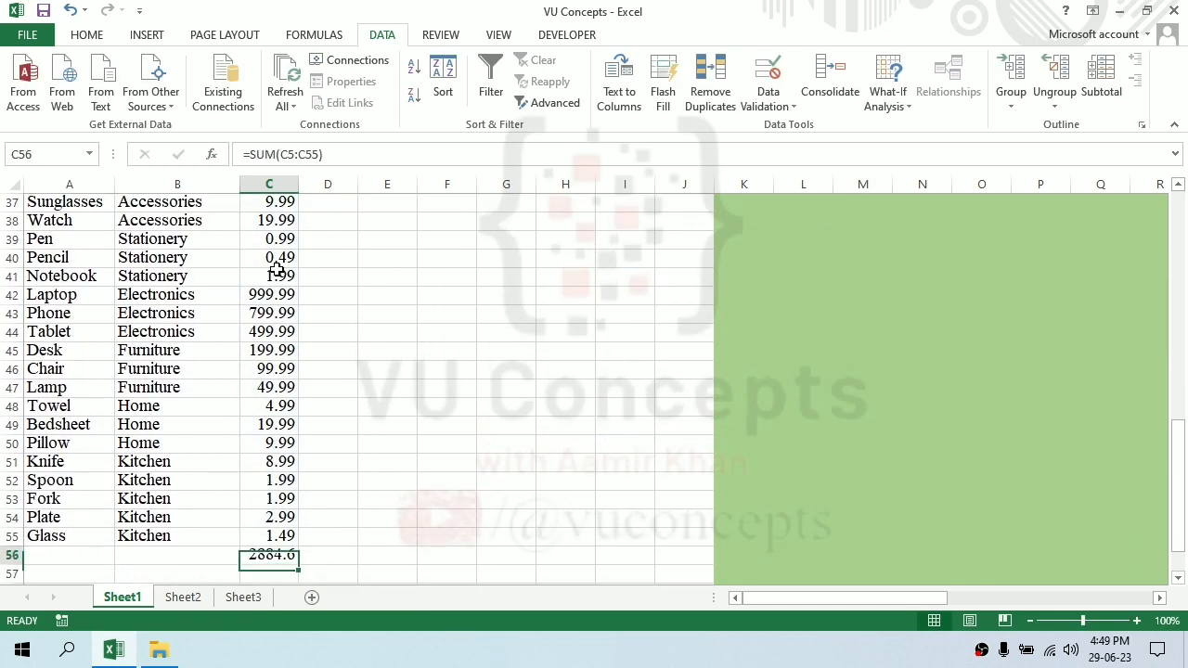
{"action": "left_click", "coordinate": [269, 535]}
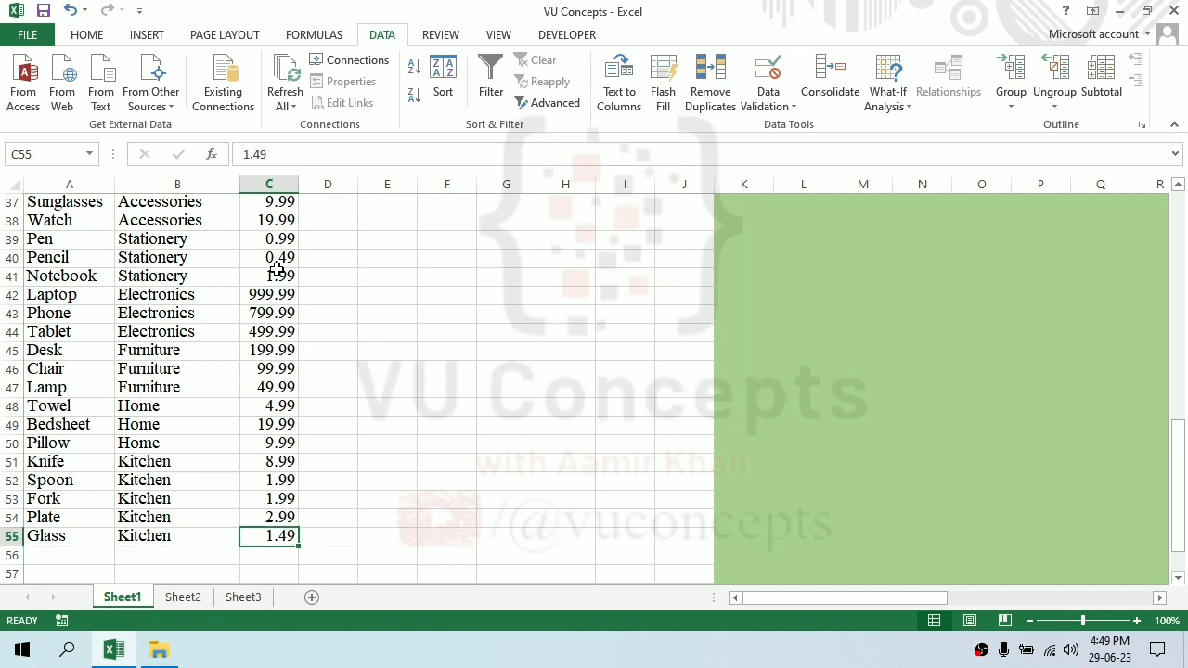